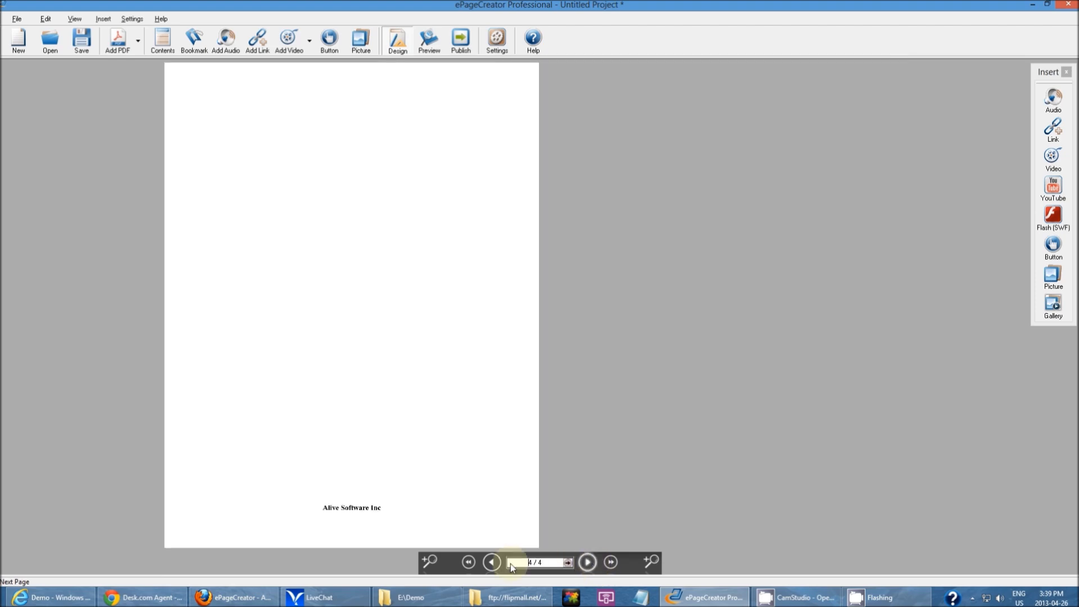
# Show the Publish panel for the Demo flipbook with its output folder.
pyautogui.click(492, 563)
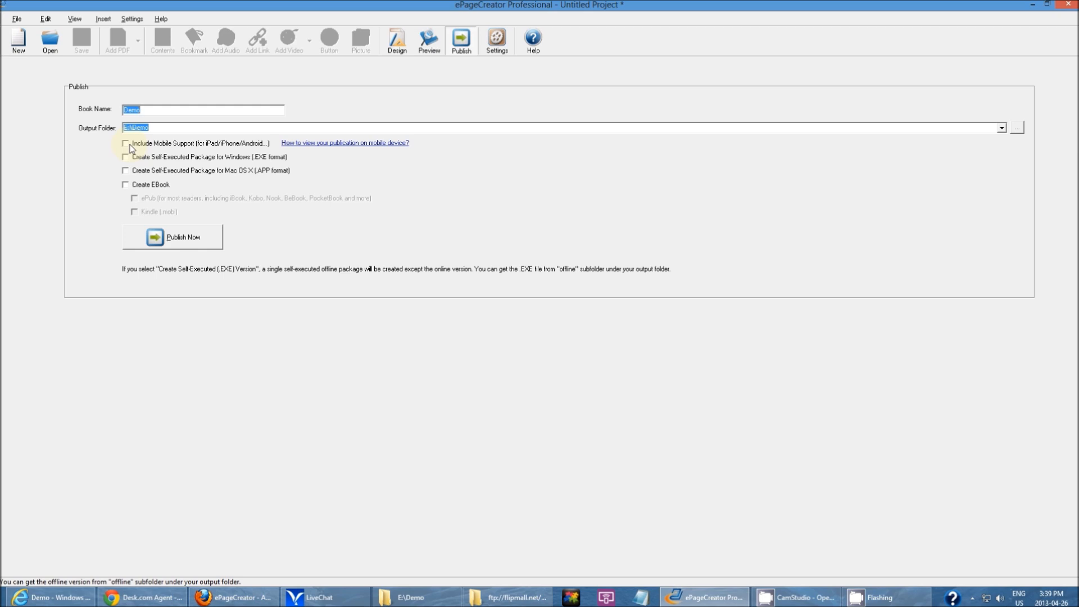
# Enable mobile support and the Windows EXE self-executed package.
pyautogui.click(125, 143)
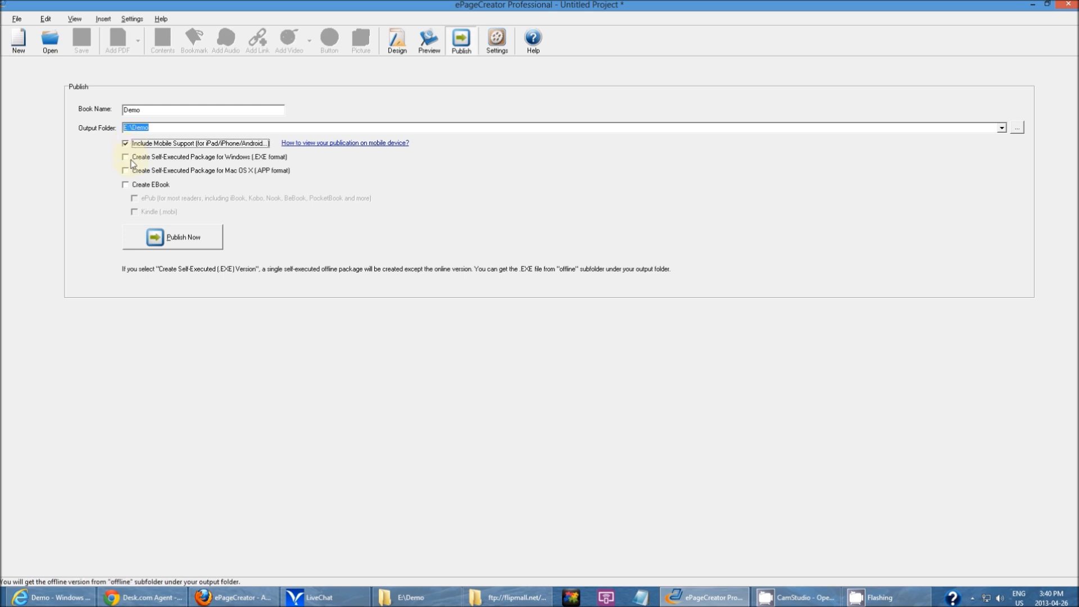
pyautogui.click(126, 171)
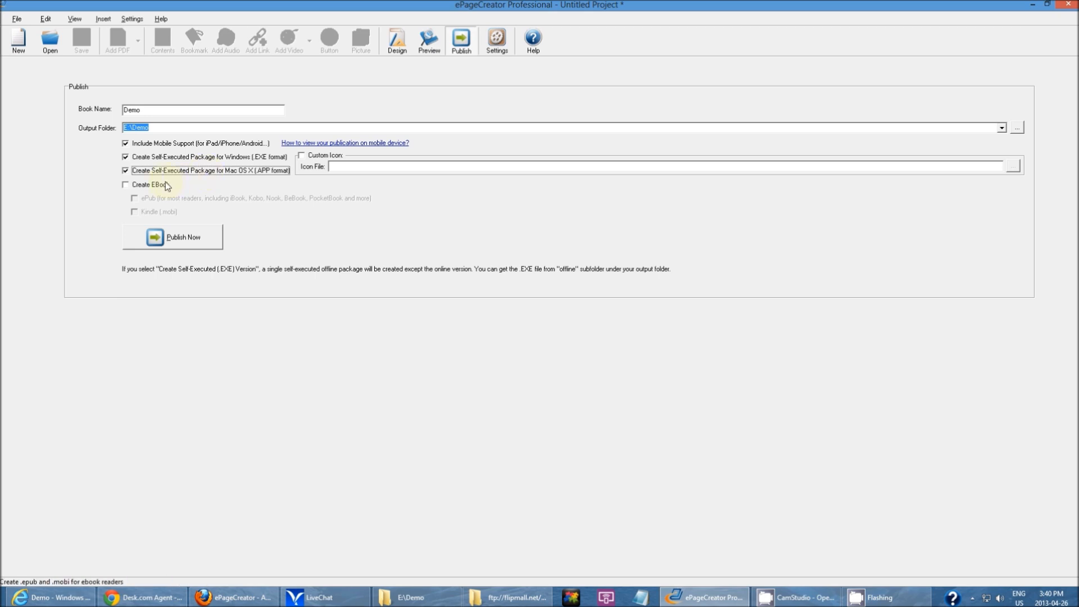
# Preview ebook output with ePub and Kindle formats, then switch ebook output back off.
pyautogui.click(125, 184)
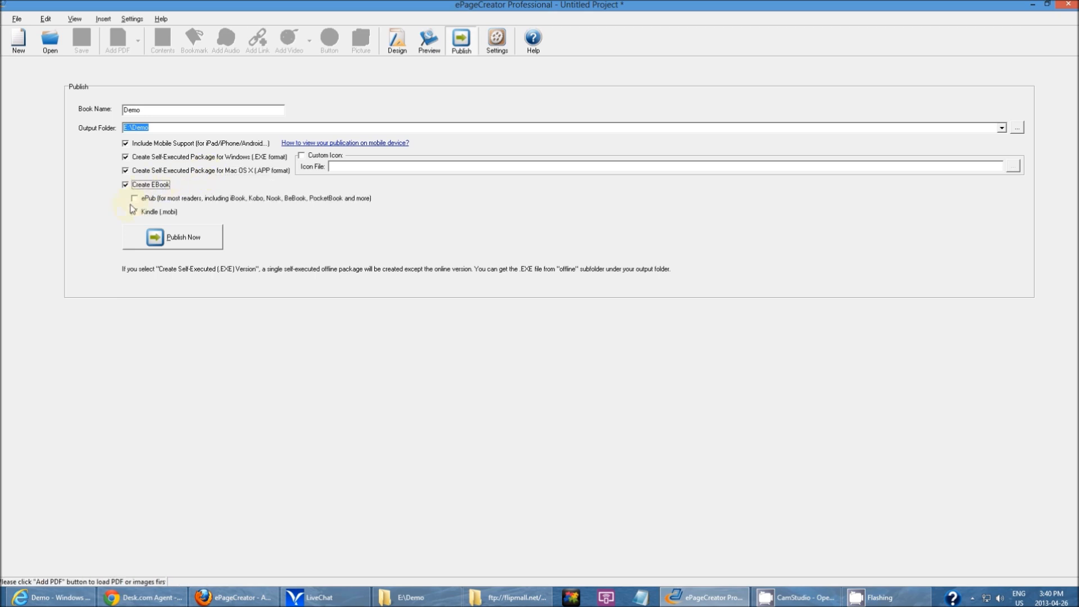
pyautogui.click(133, 199)
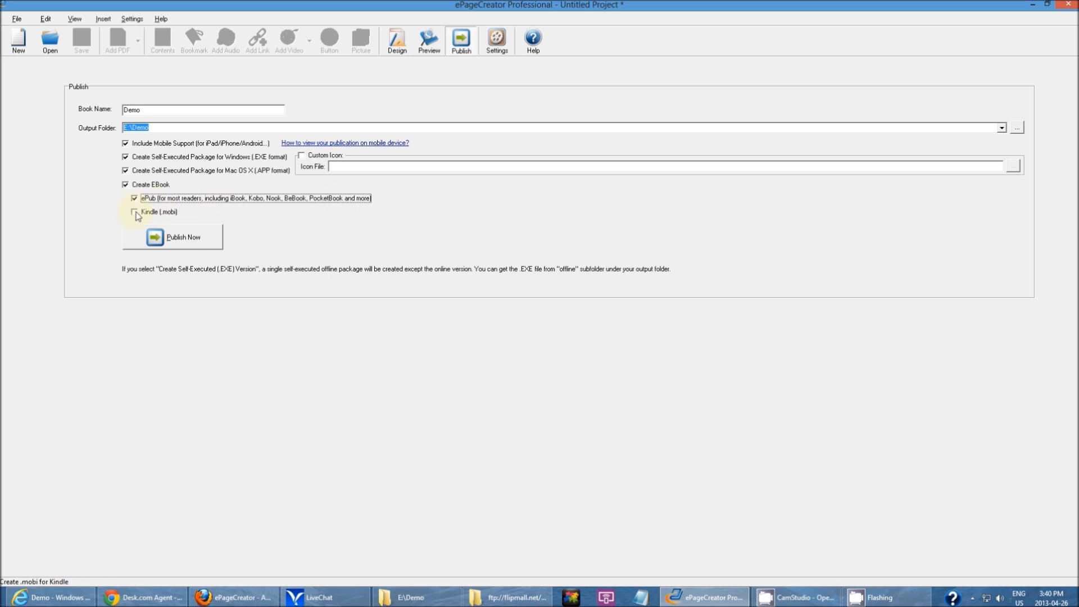
pyautogui.click(133, 213)
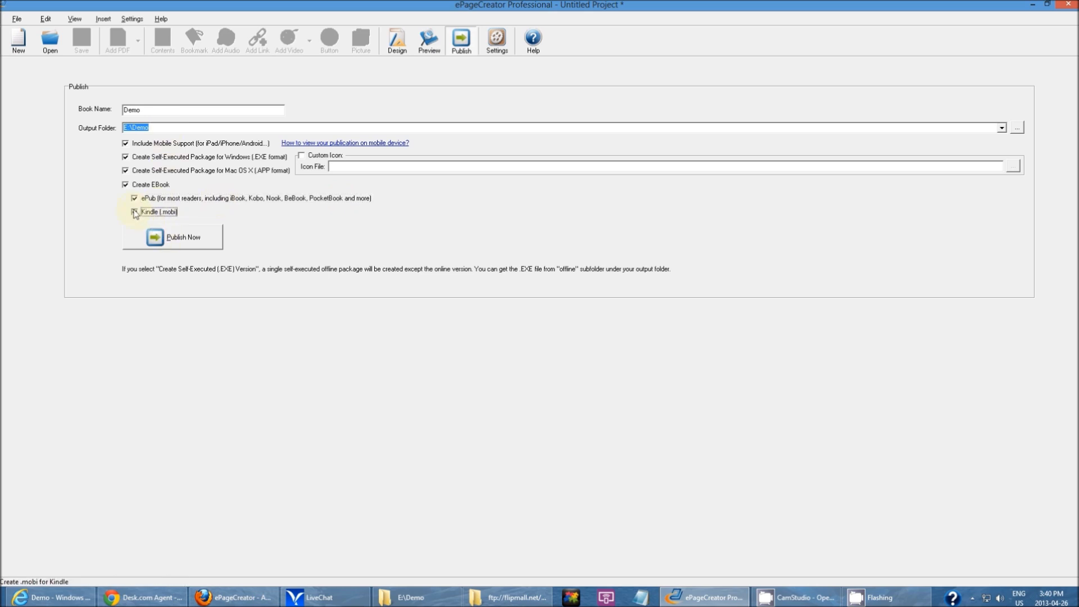
pyautogui.click(126, 184)
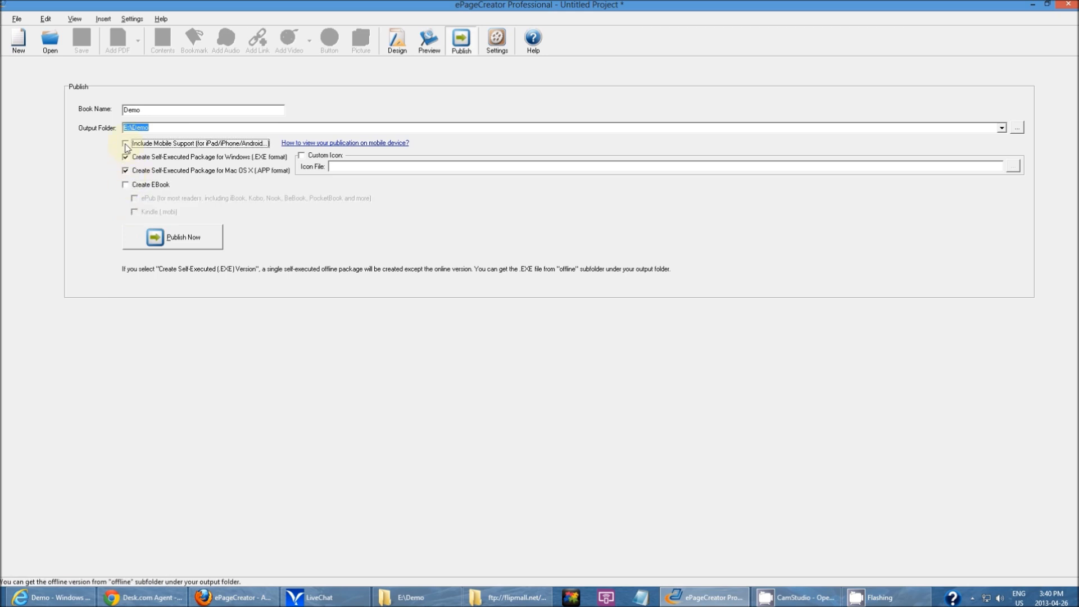
# Publish the flipbook and show its Demo2 output folder from the success dialog.
pyautogui.click(173, 237)
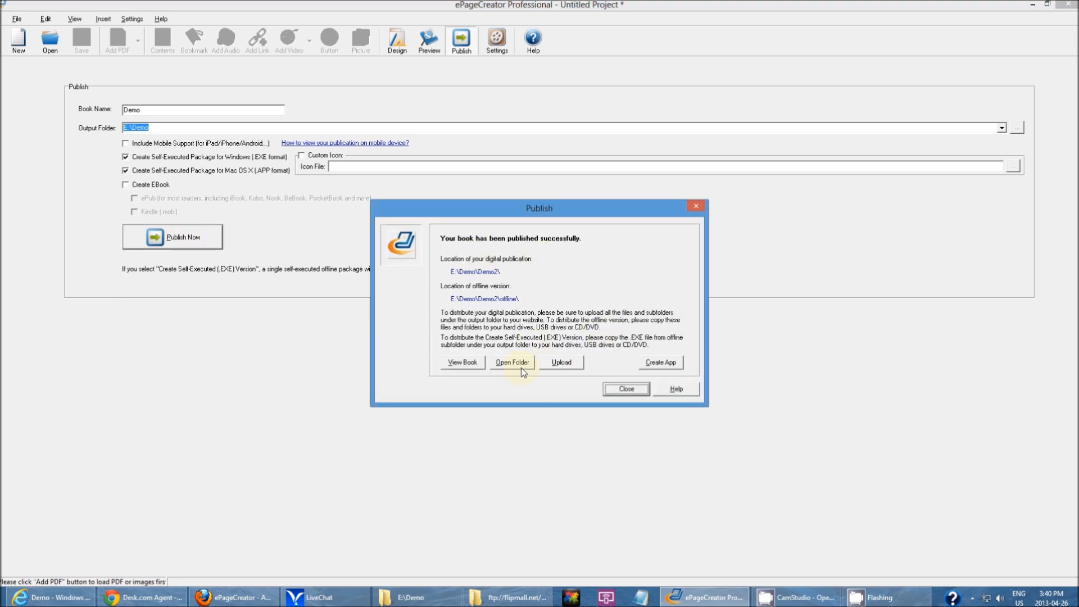
pyautogui.click(513, 363)
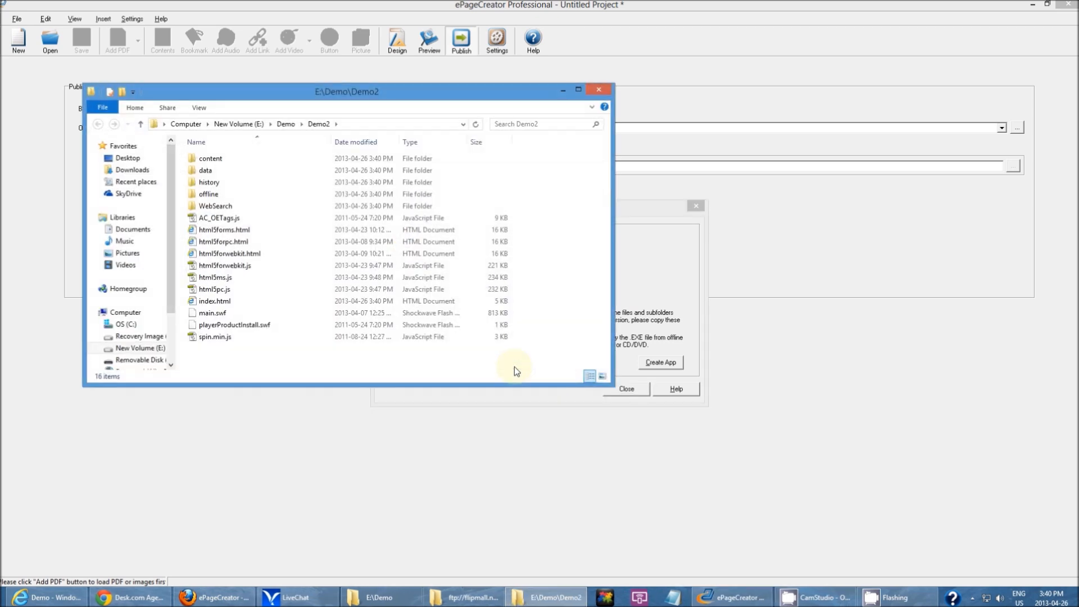
# Enter the offline subfolder and select the generated Demo.exe package.
pyautogui.doubleClick(208, 193)
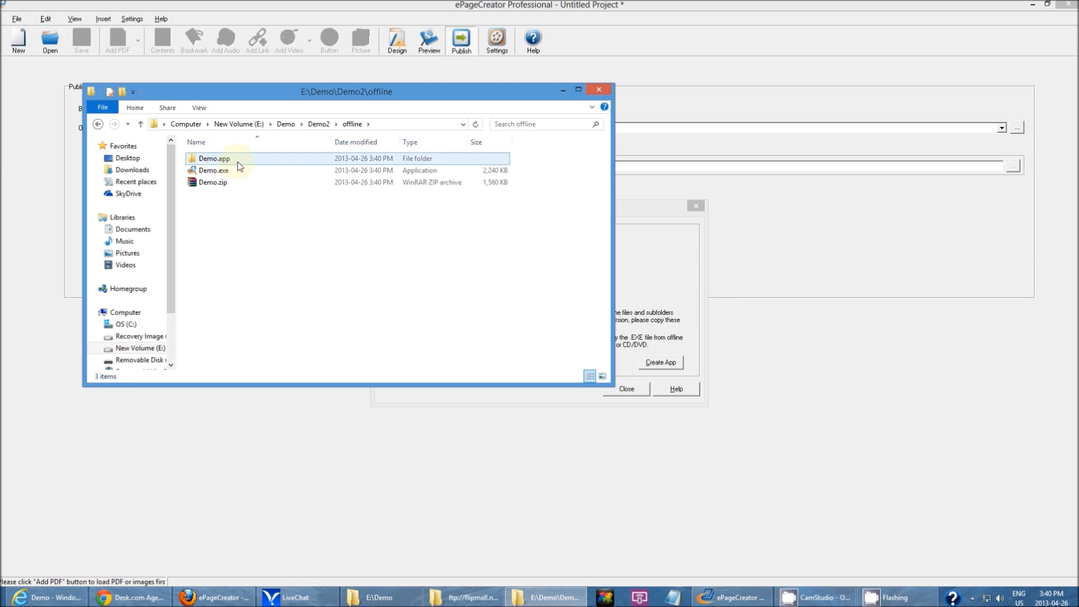
pyautogui.click(213, 169)
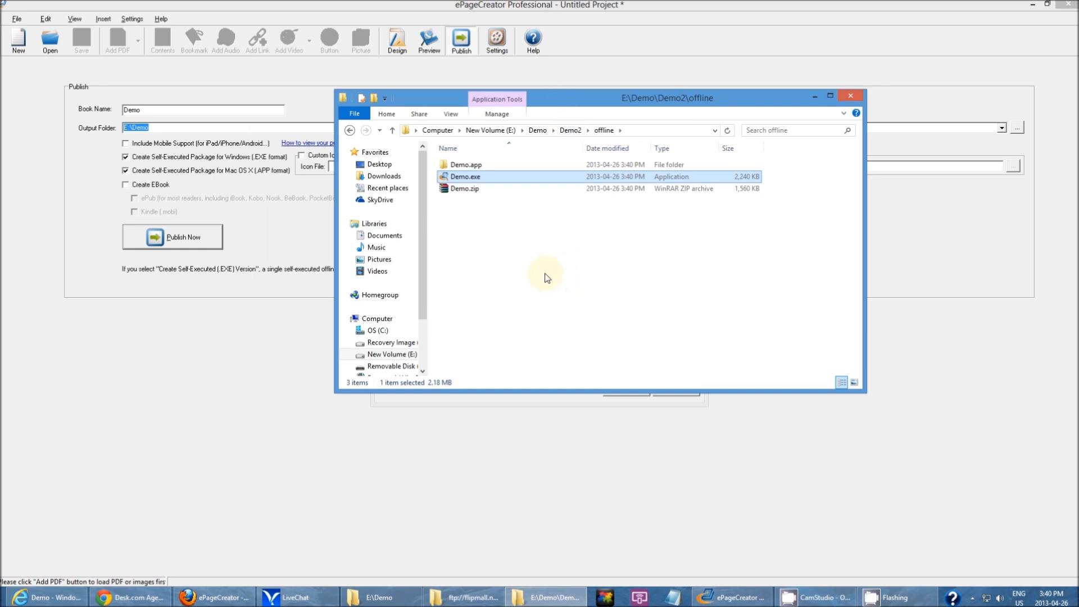
pyautogui.moveTo(530, 273)
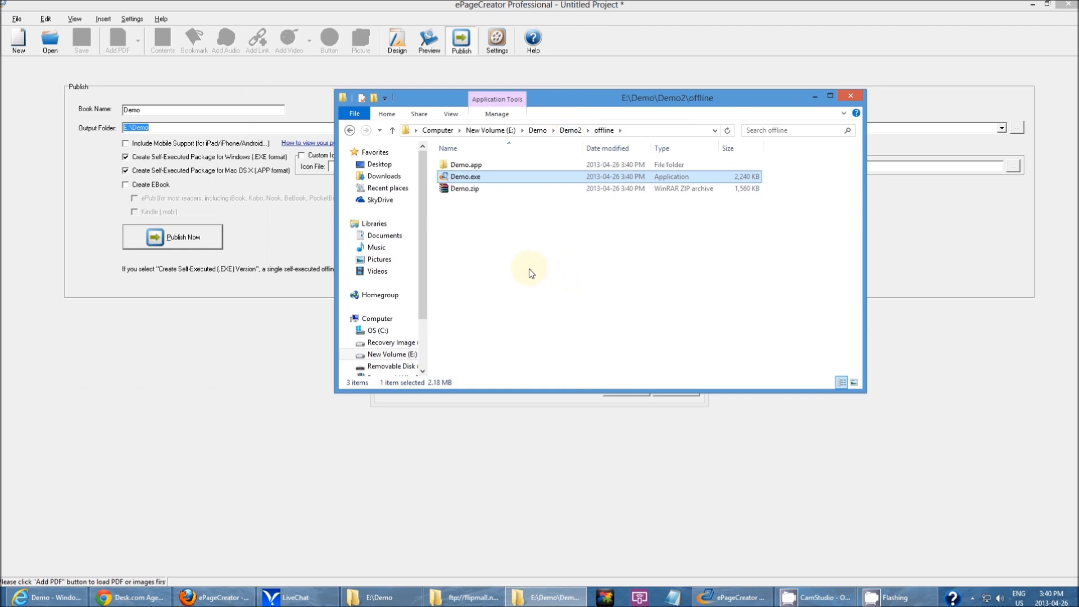